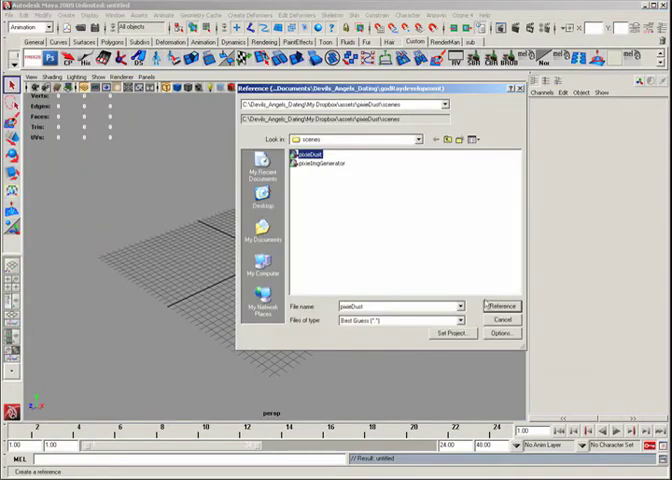
Confirm the chosen folder as the current Maya project.
{"action": "left_click", "coordinate": [504, 306]}
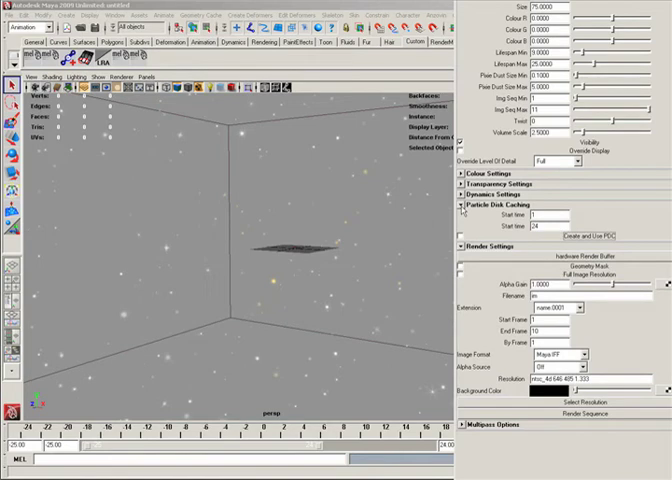
Start a fresh untitled scene after caching the particles to disk.
{"action": "left_click", "coordinate": [500, 204]}
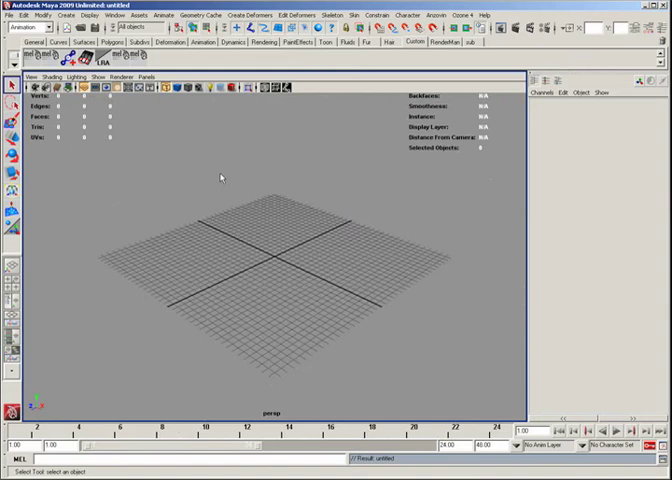
Reference the god-ray scene file into the new scene via File > Create Reference.
{"action": "left_click", "coordinate": [10, 14]}
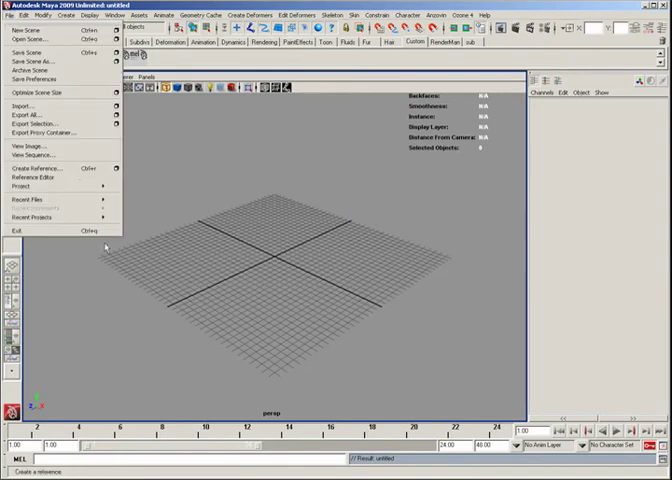
{"action": "left_click", "coordinate": [40, 176]}
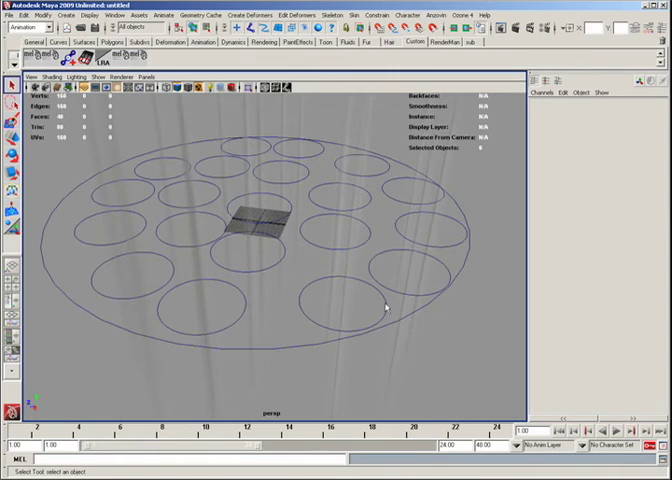
Show the viewport in wireframe and select godRay_ctrl with its light-ray planes.
{"action": "left_click", "coordinate": [340, 304]}
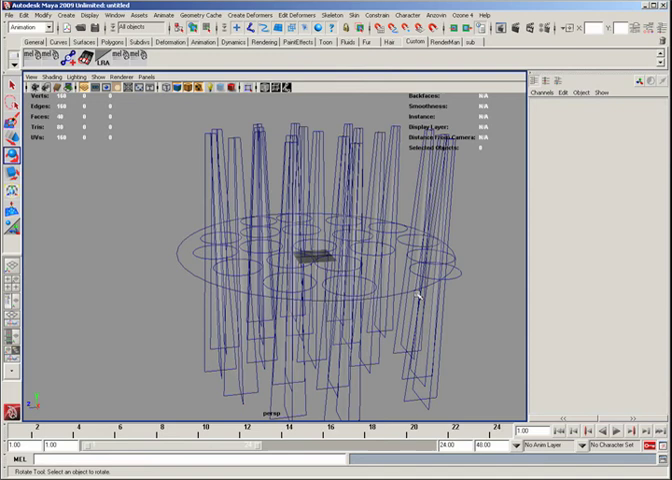
{"action": "left_click", "coordinate": [322, 258]}
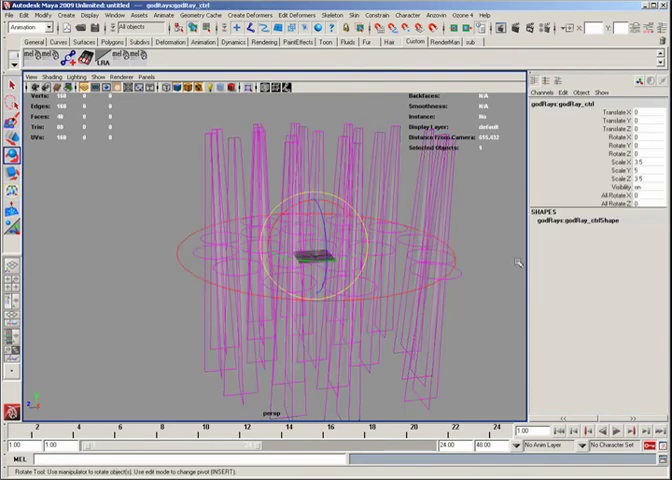